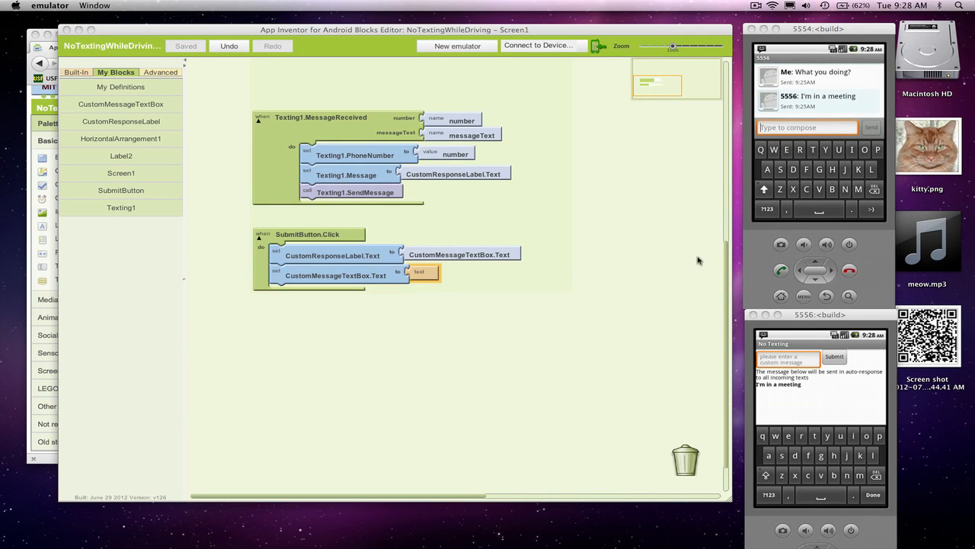
mouse_move(454, 244)
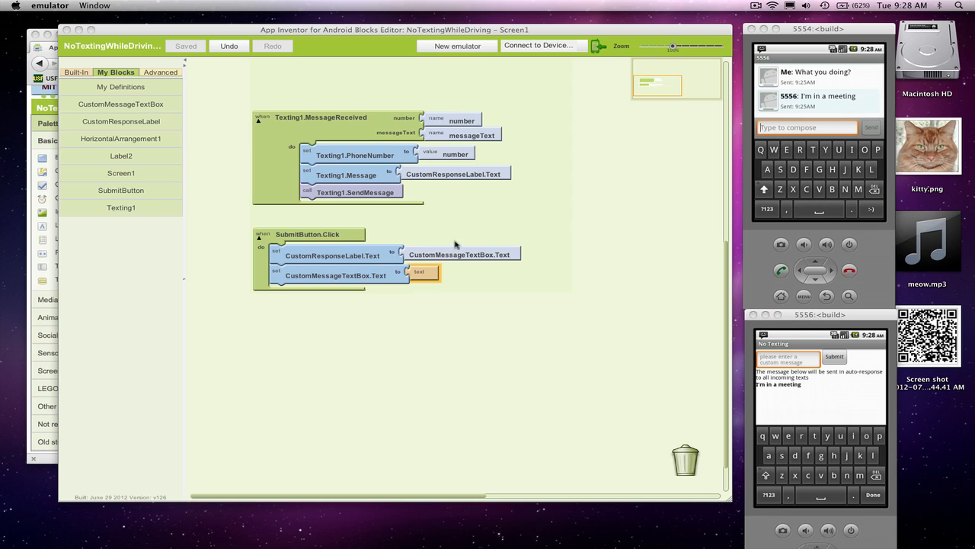
mouse_move(812, 343)
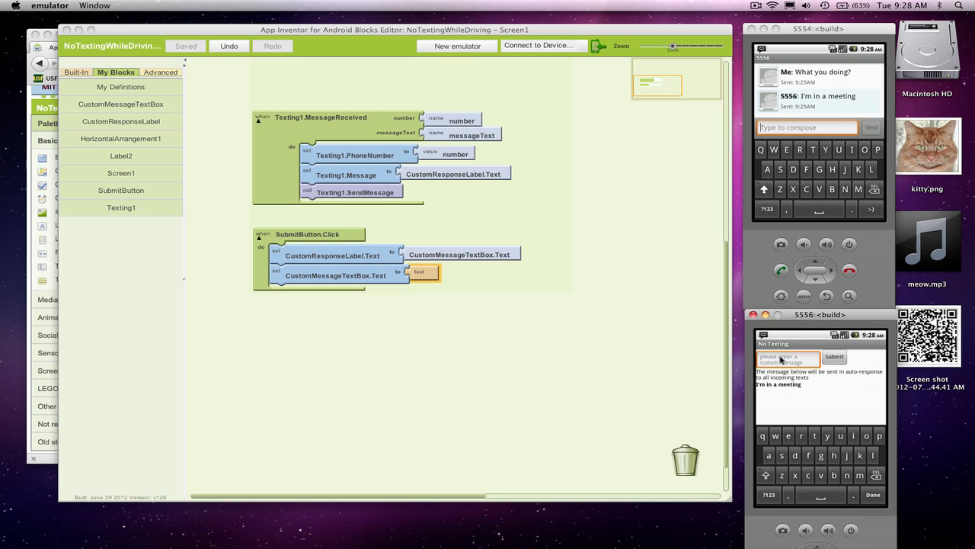
Enter the custom reply I'm in a plane on the 5556 phone and submit it
left_click(786, 358)
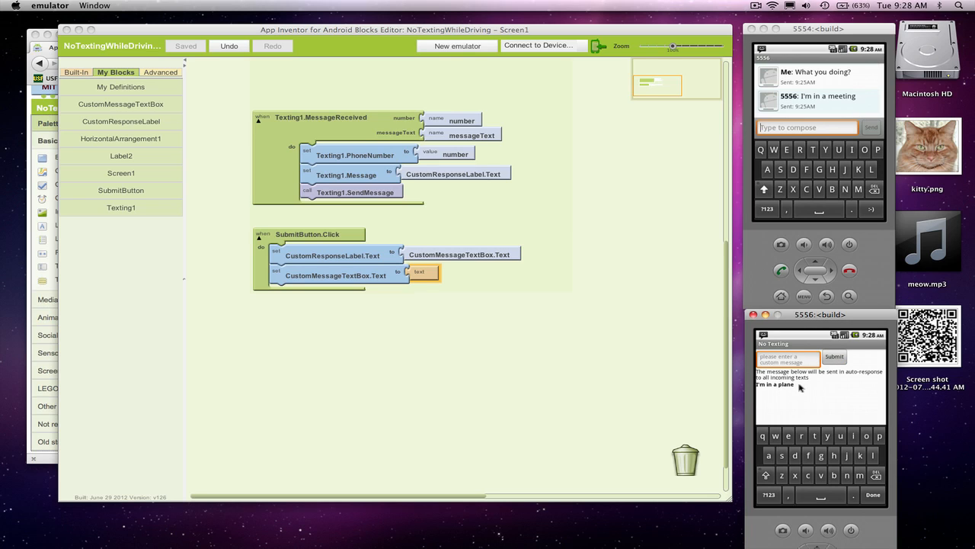
mouse_move(803, 384)
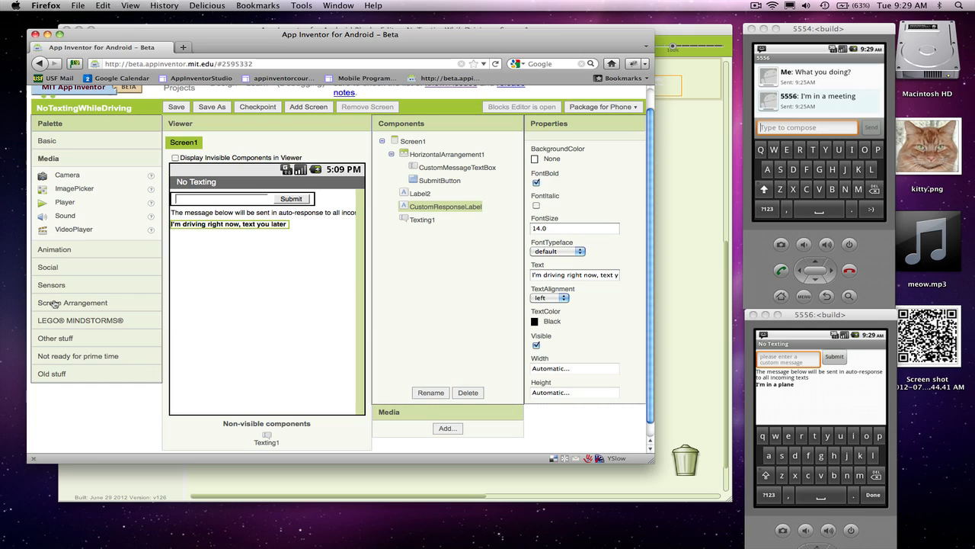
mouse_move(57, 338)
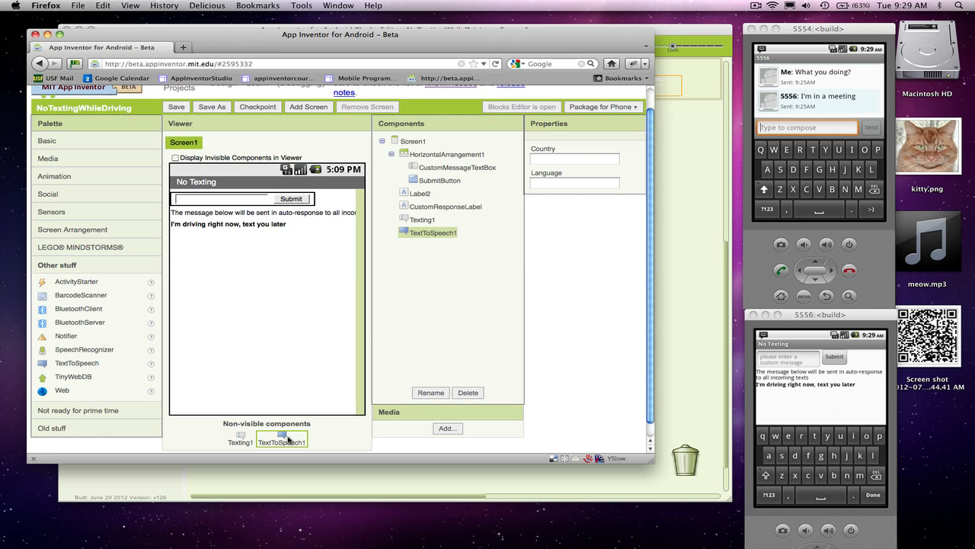
Return to the Blocks Editor after adding the TextToSpeech component
left_click(521, 106)
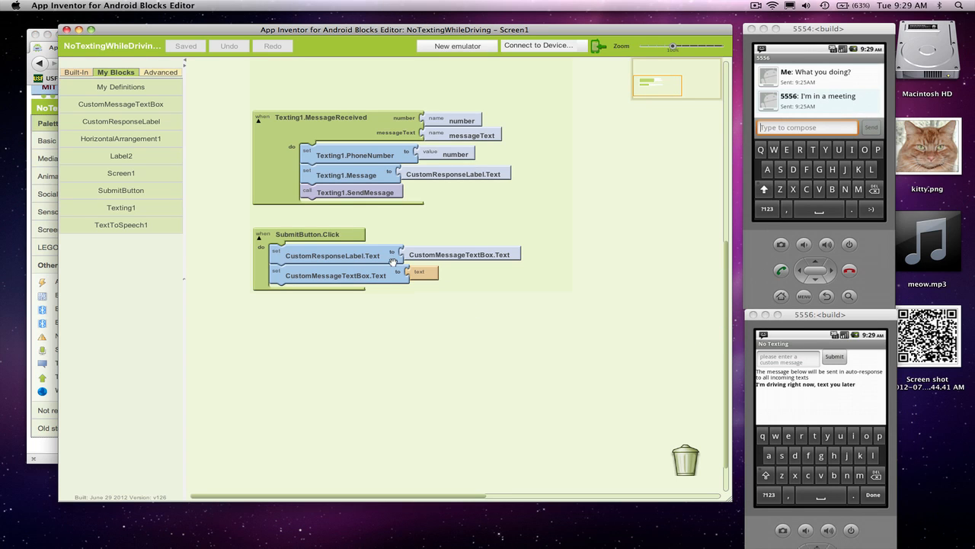
mouse_move(326, 143)
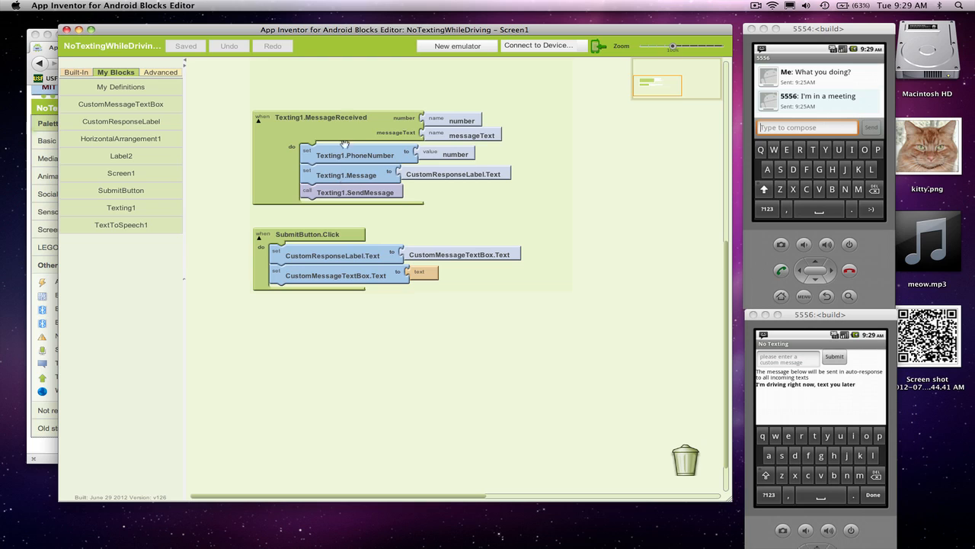
Have TextToSpeech1.Speak say the text 'received a text' inside MessageReceived
left_click(120, 225)
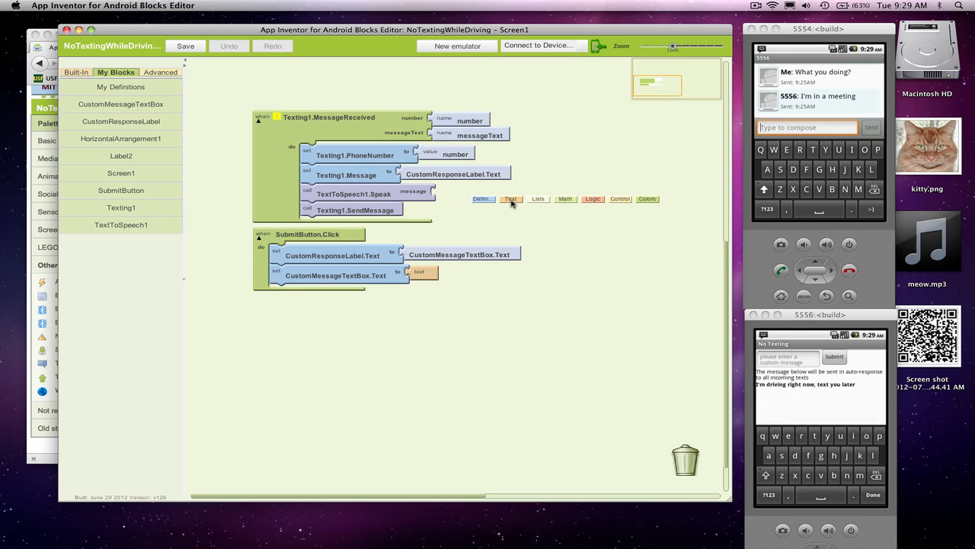
left_click(512, 198)
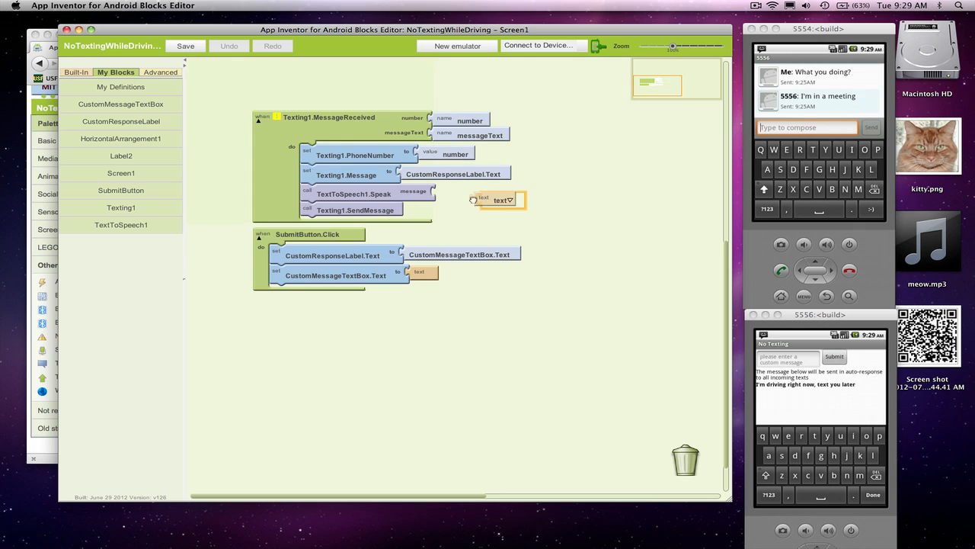
left_click_drag(500, 200, 457, 194)
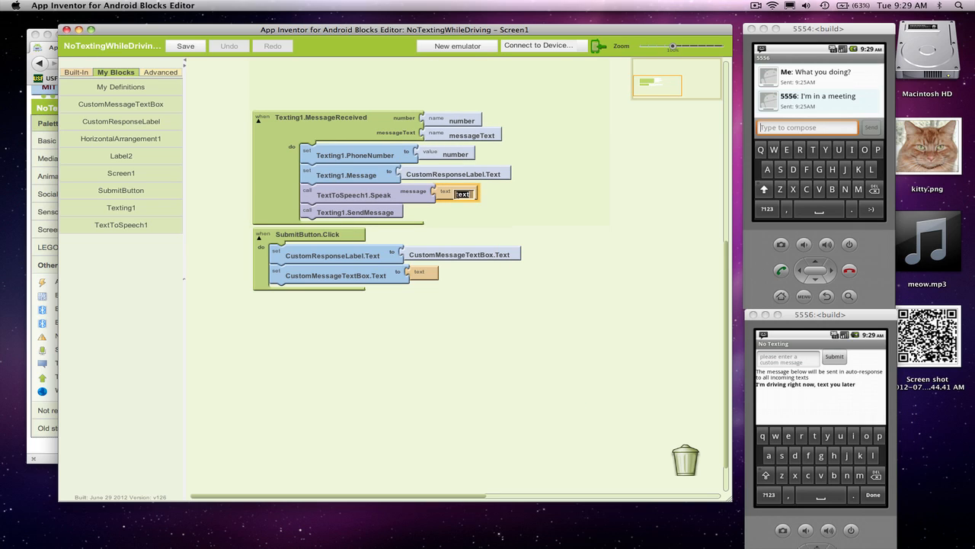
type("received a")
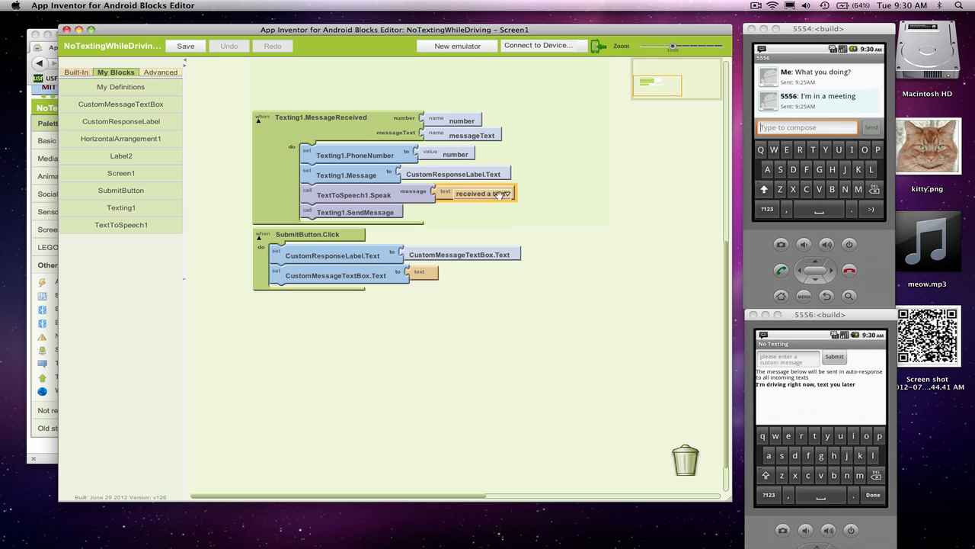
mouse_move(500, 195)
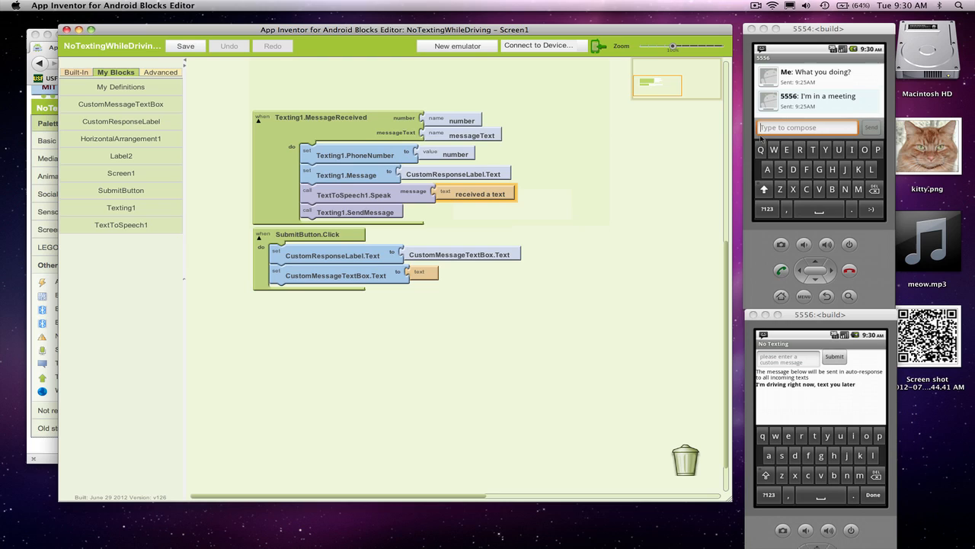
left_click(180, 46)
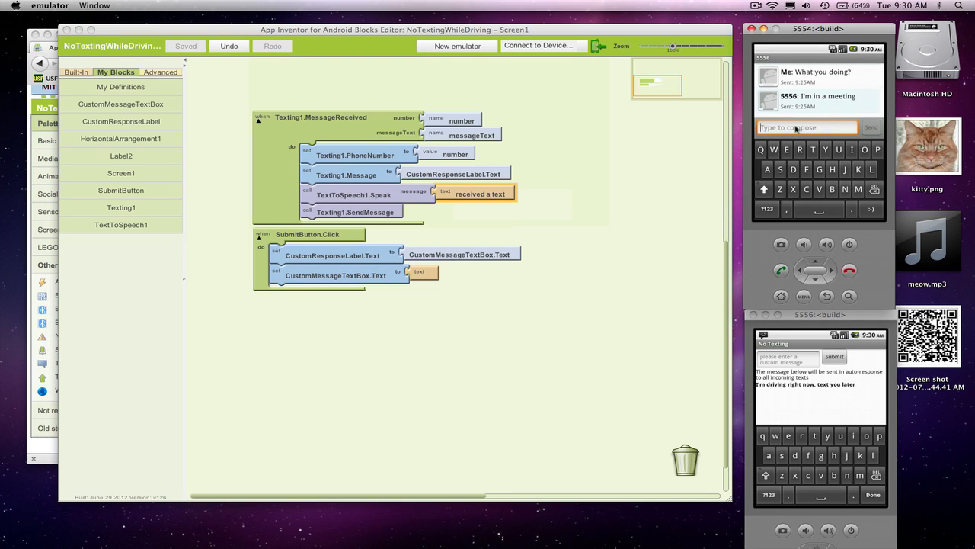
Send the message How are you? from the 5554 phone to 5556
type("How are you?")
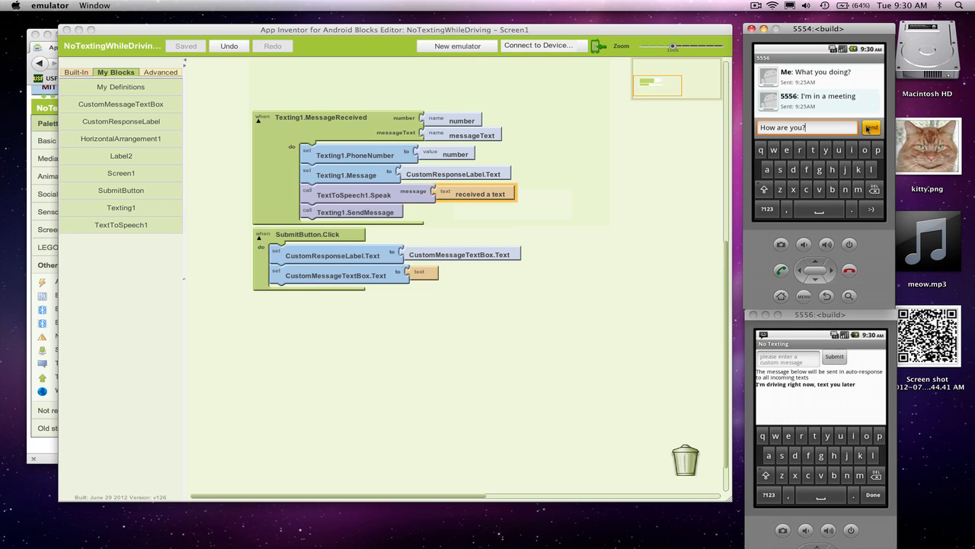
left_click(872, 128)
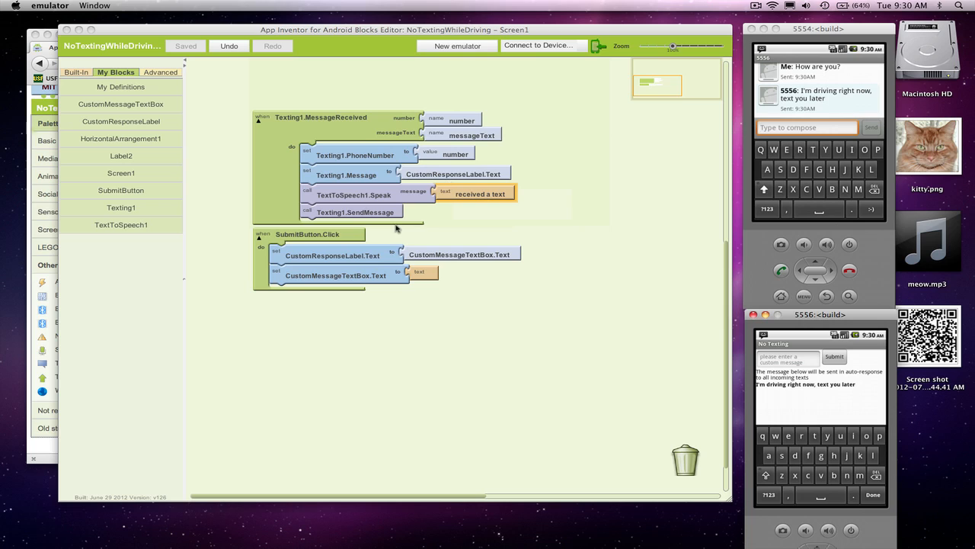
Replace Speak's message with a make text block starting with 'received a text from'
left_click_drag(308, 234, 305, 247)
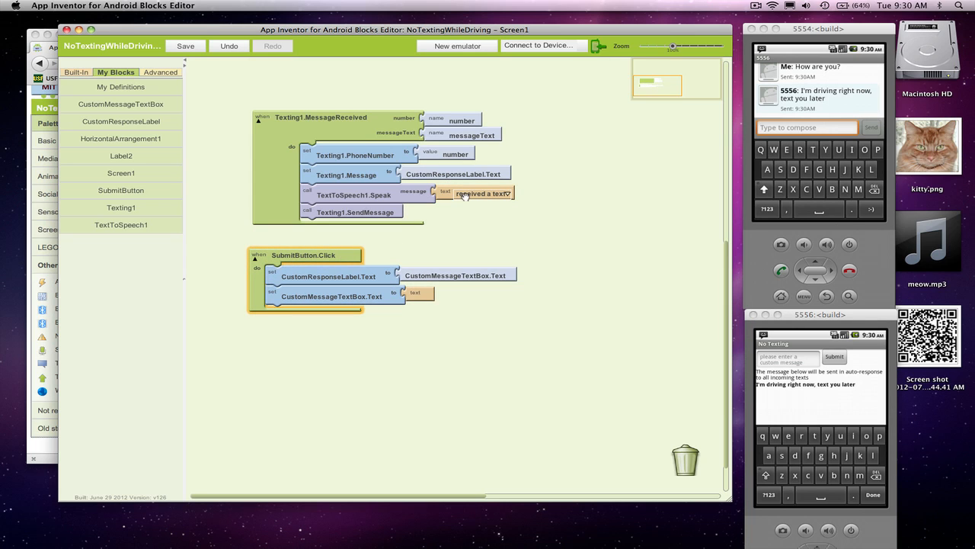
mouse_move(478, 192)
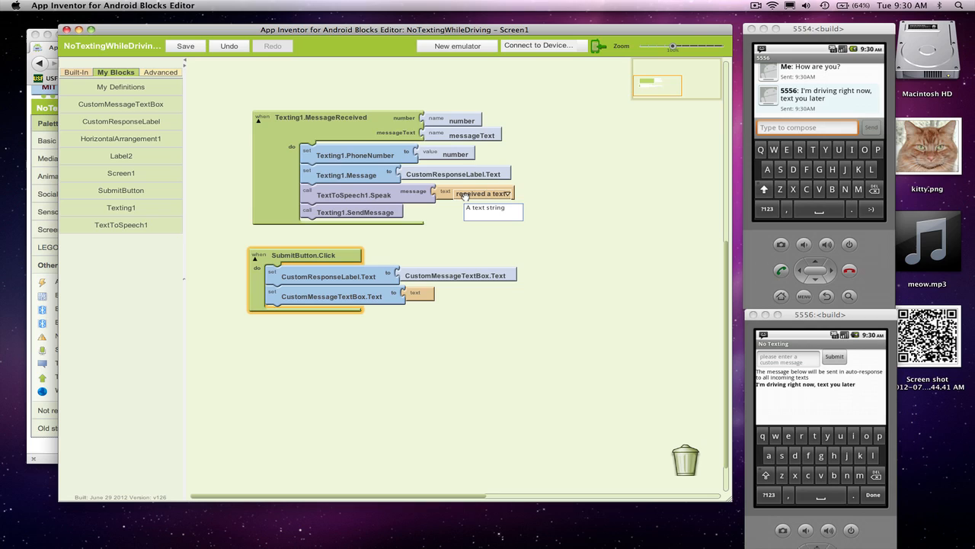
left_click_drag(483, 192, 597, 224)
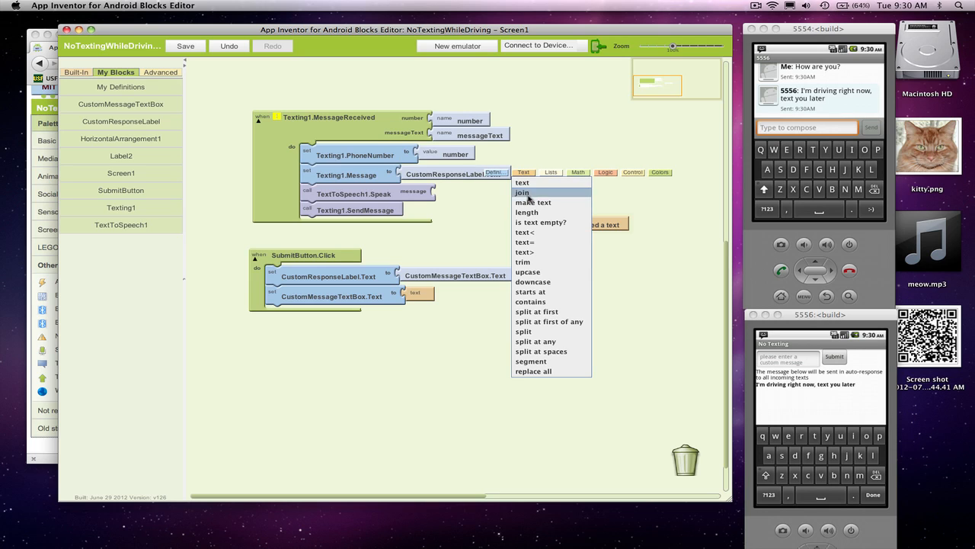
left_click(531, 201)
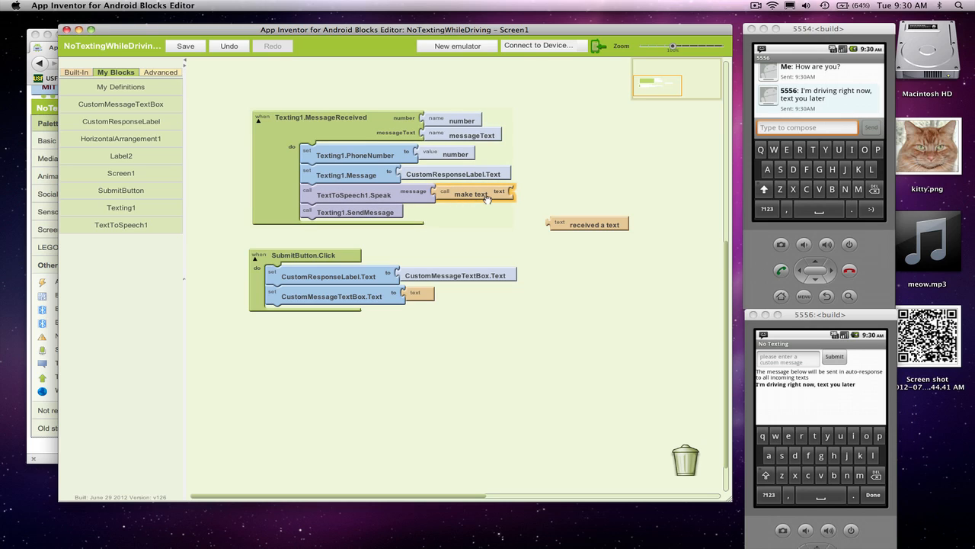
mouse_move(509, 212)
type(" from")
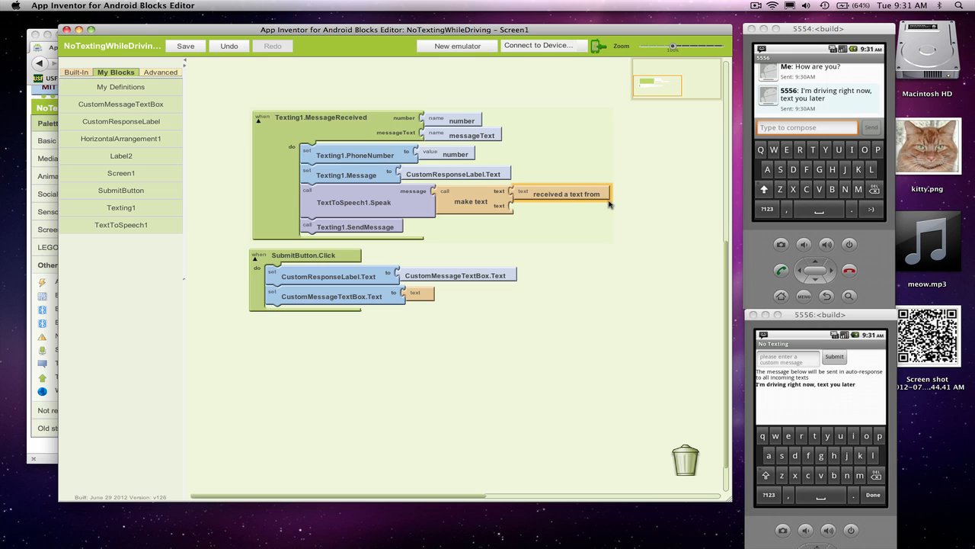
mouse_move(604, 204)
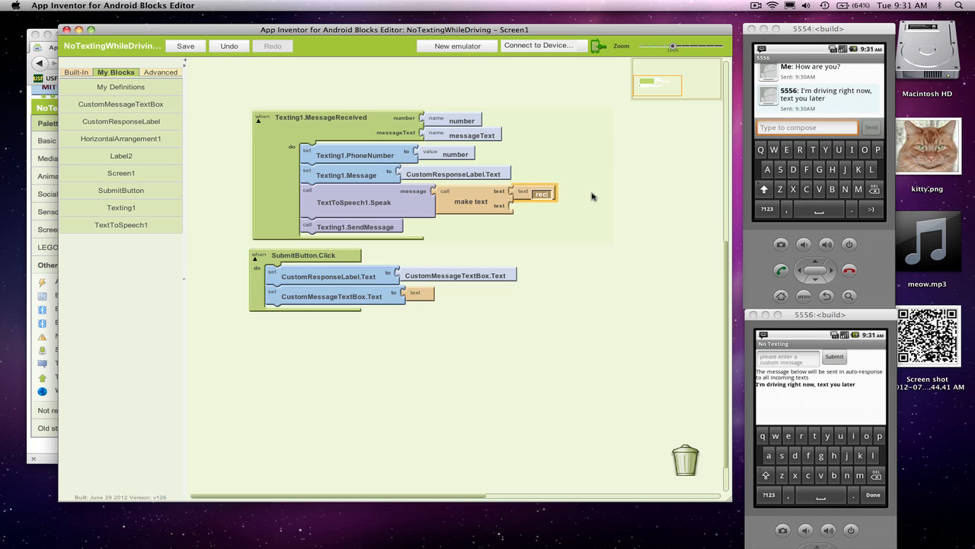
type("received a text from")
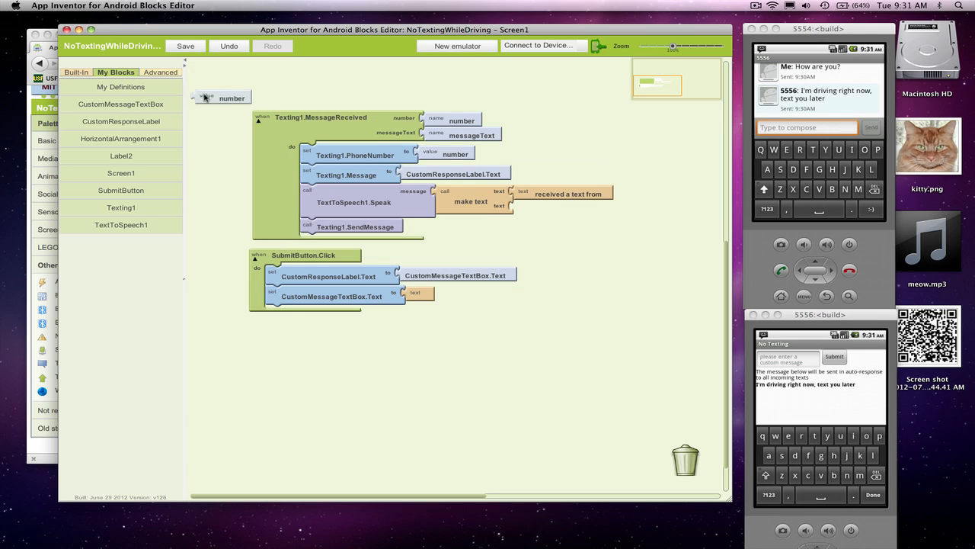
Join the sender's number, 'message is' and messageText into the spoken text
left_click_drag(231, 97, 550, 207)
type("message is")
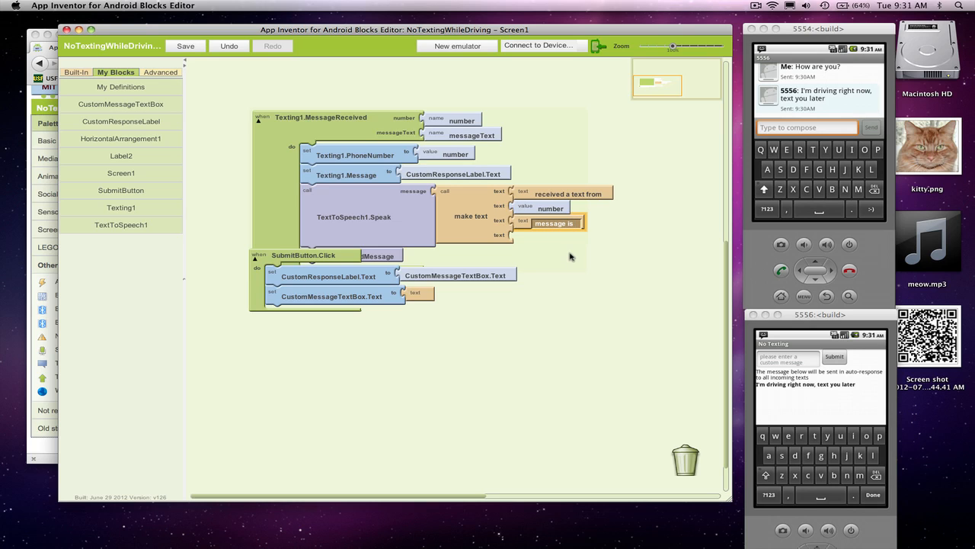
left_click(189, 45)
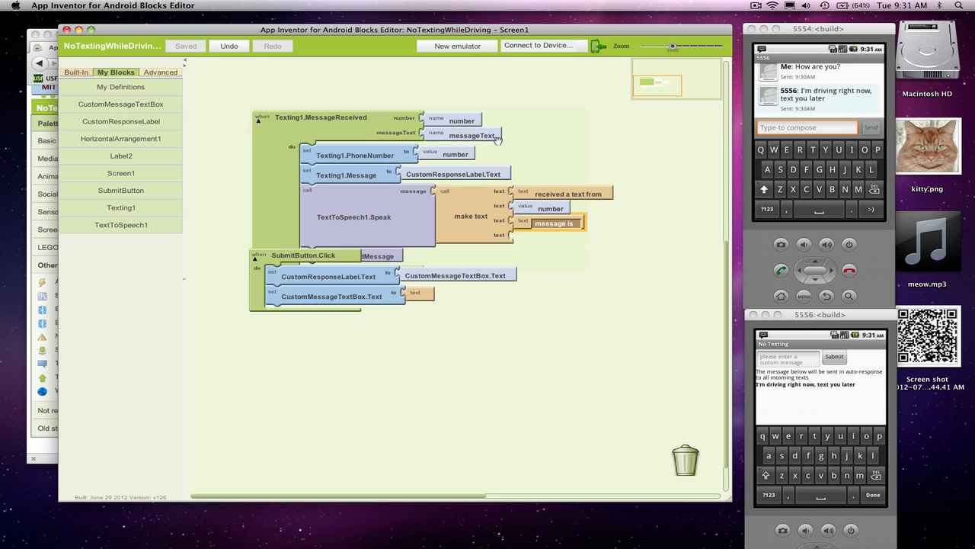
left_click(120, 87)
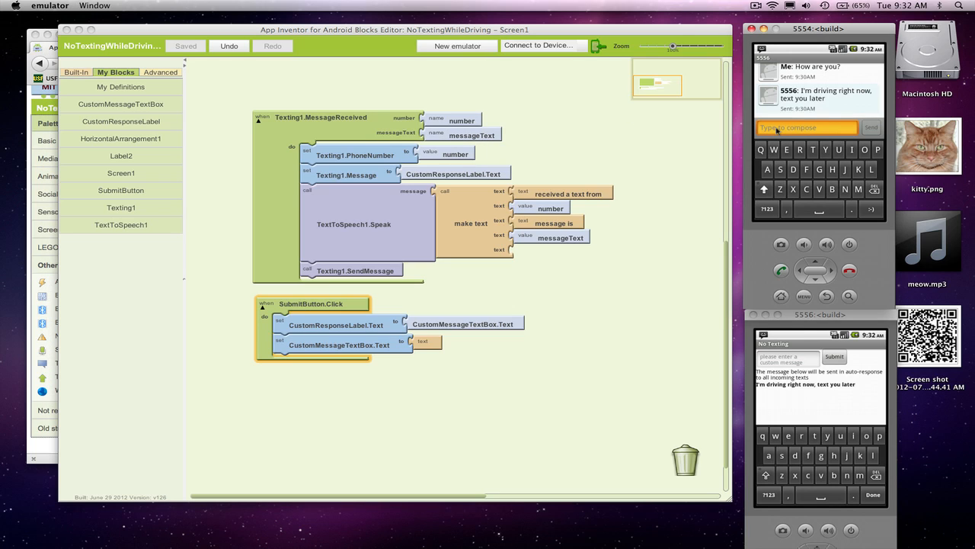
Send the message Me again from the 5554 phone to 5556
type("M")
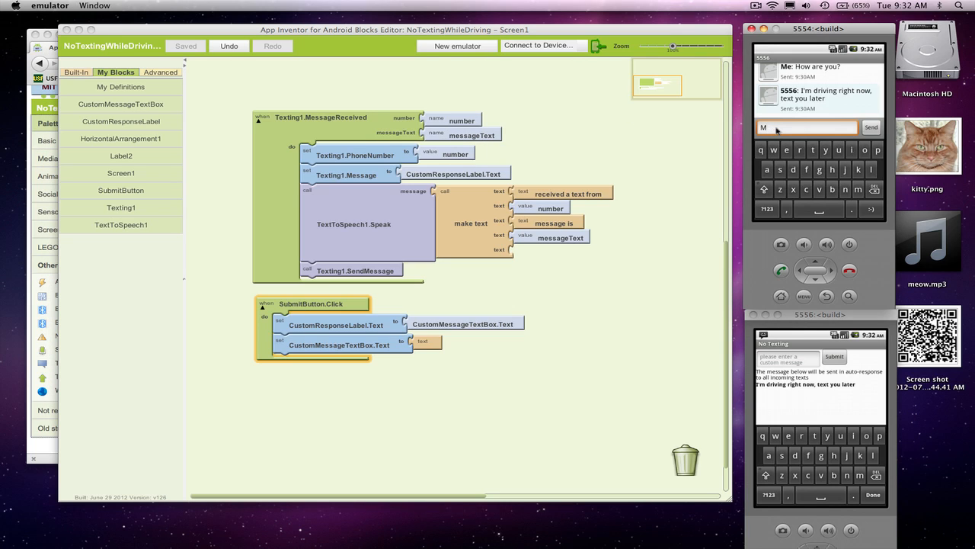
type("e again")
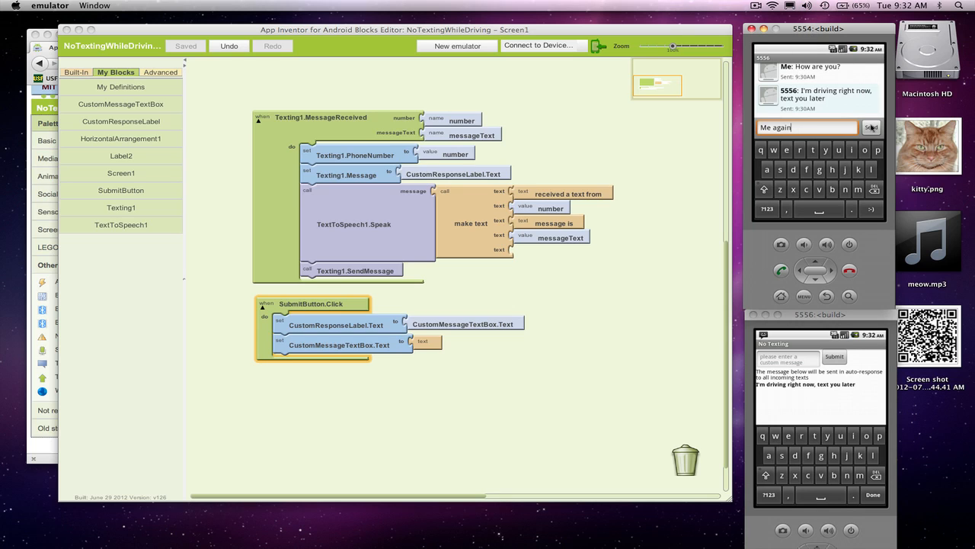
left_click(872, 128)
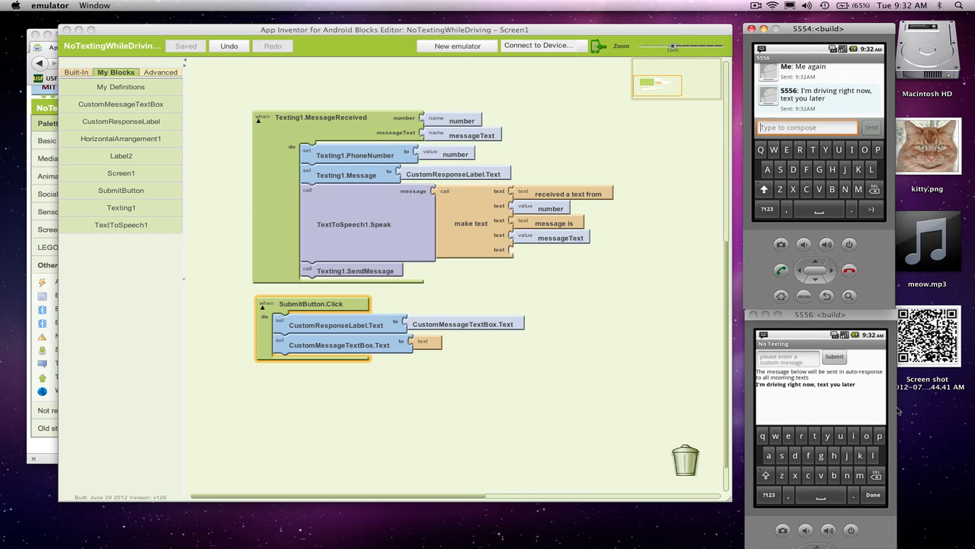
mouse_move(688, 345)
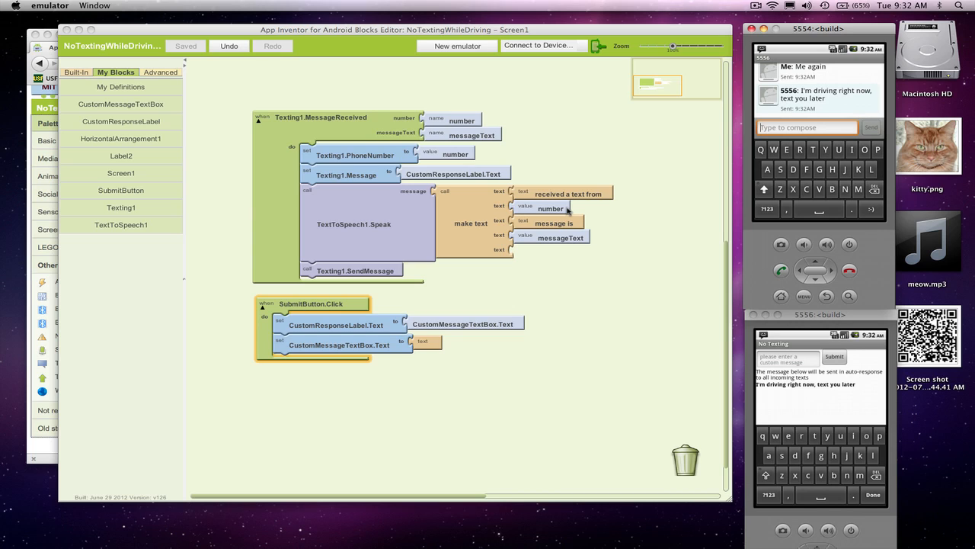
mouse_move(562, 214)
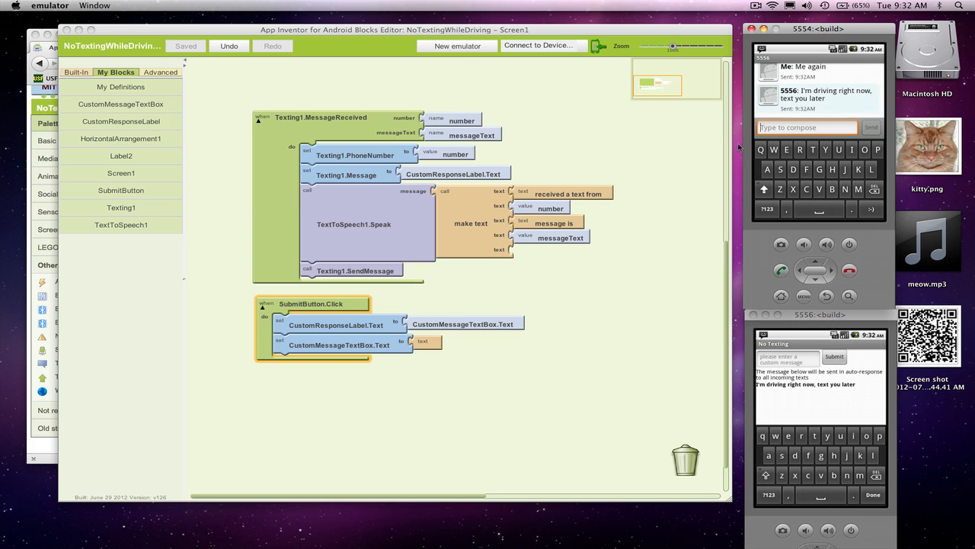
mouse_move(637, 225)
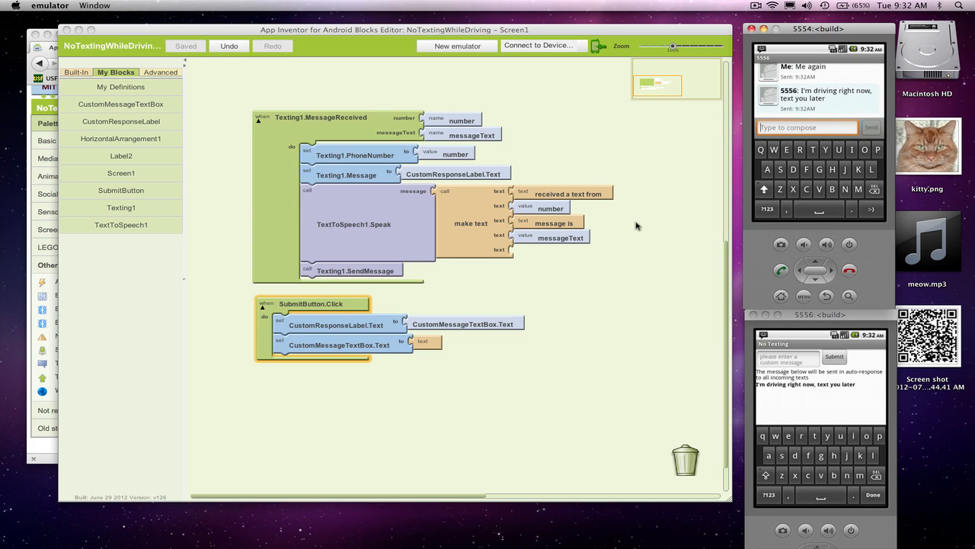